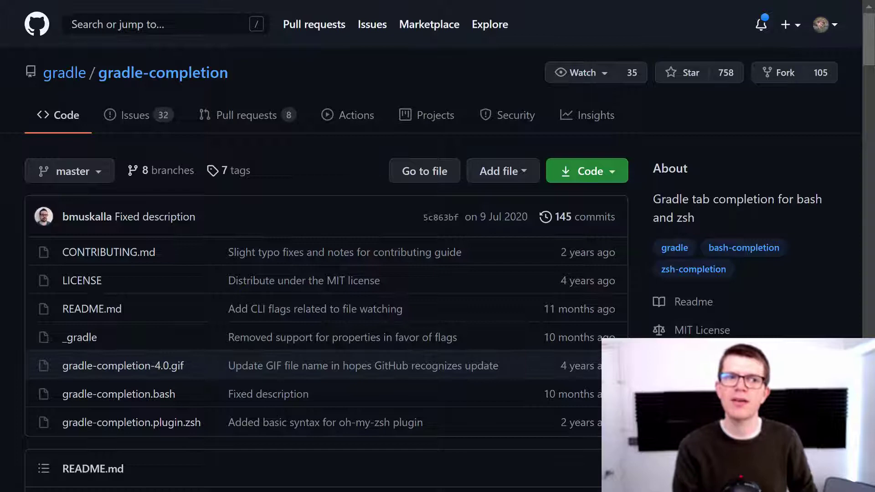
Step: Review the gradle-completion README and its demo GIF showing gradle --Dorg.gradle.logging.level completion
scroll(down, 3)
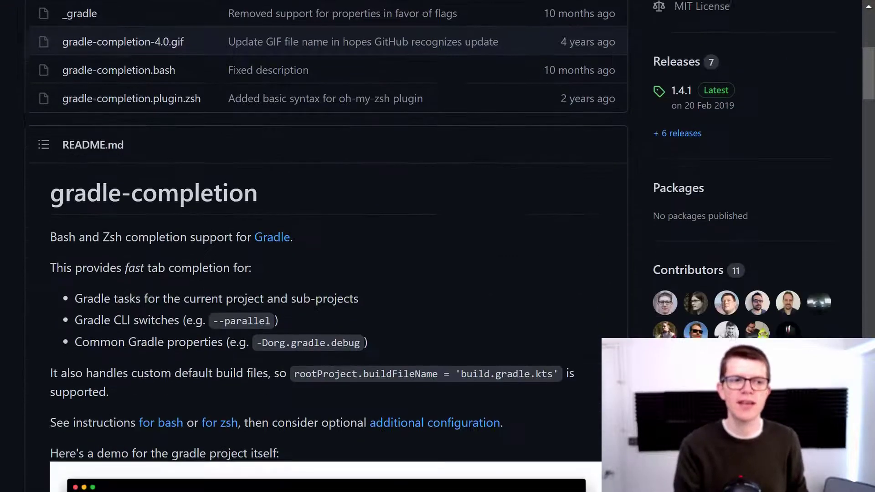
scroll(down, 3)
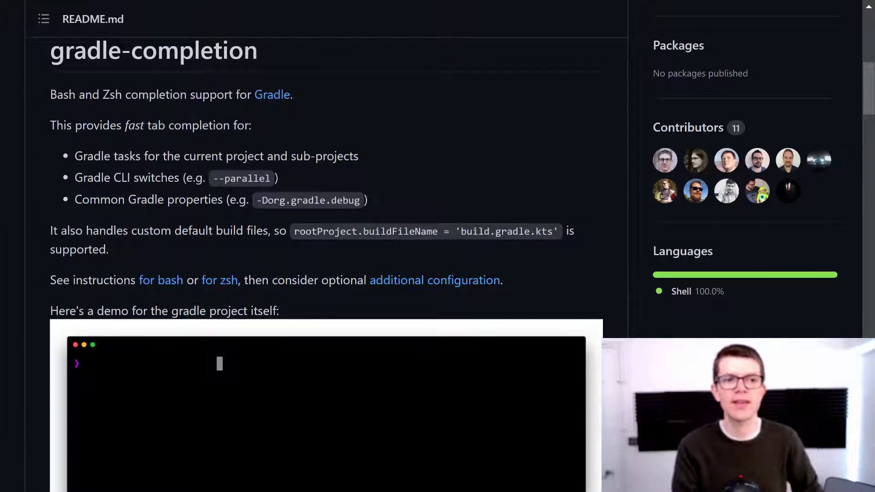
text(gradle -)
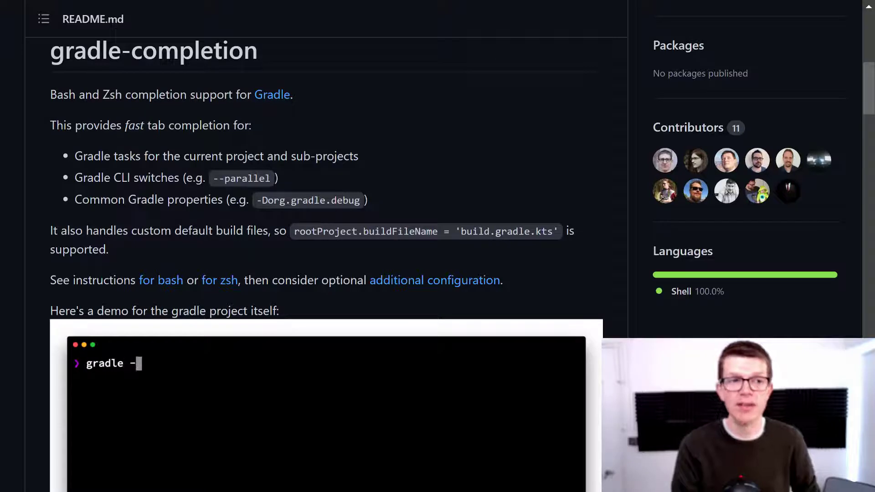
text(-Dorg.gradle.logging.level=)
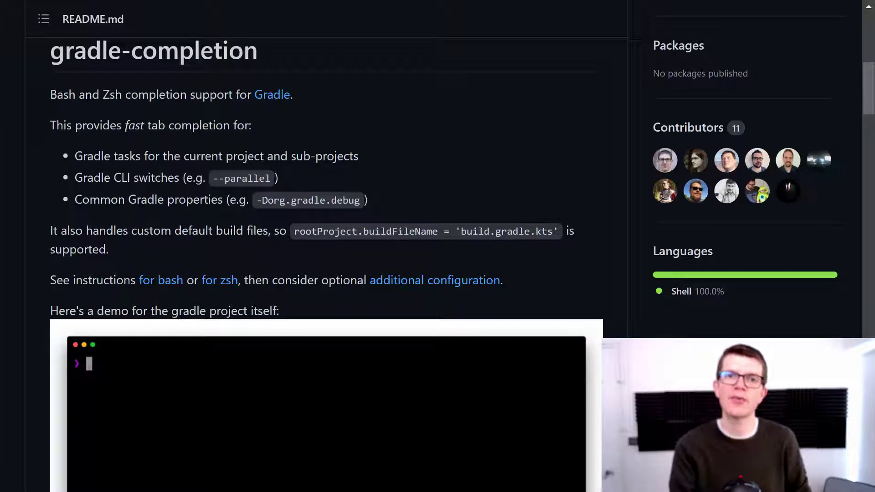
text(gradle)
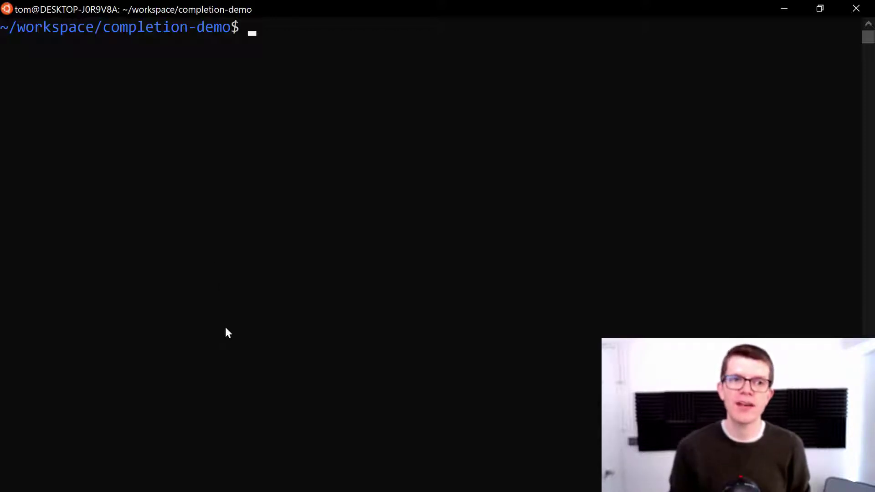
Step: Create $HOME/bash_completion.d and curl gradle-completion.bash into it from edub.me
text(mkdir $HOME/bash_completion.d)
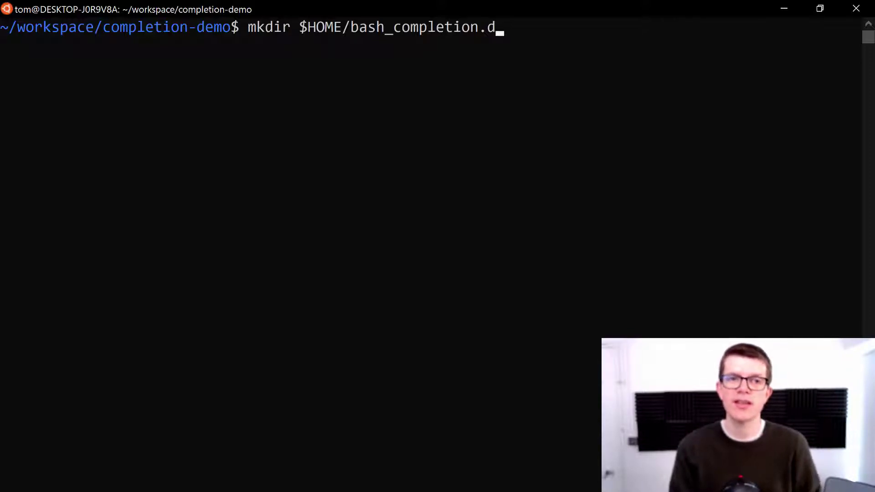
text(curl -LA gradle-completion https://edub.me/gradle-completion-bash -o $HOME/bash_completion.d/gradle-completion.bash)
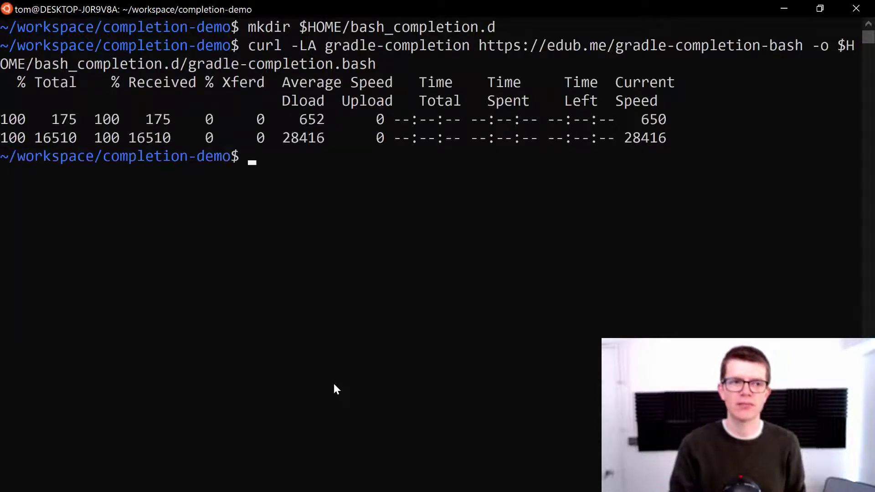
Step: Append a line sourcing bash_completion.d/gradle-completion.bash to ~/.bashrc with echo >>
text(echo ")
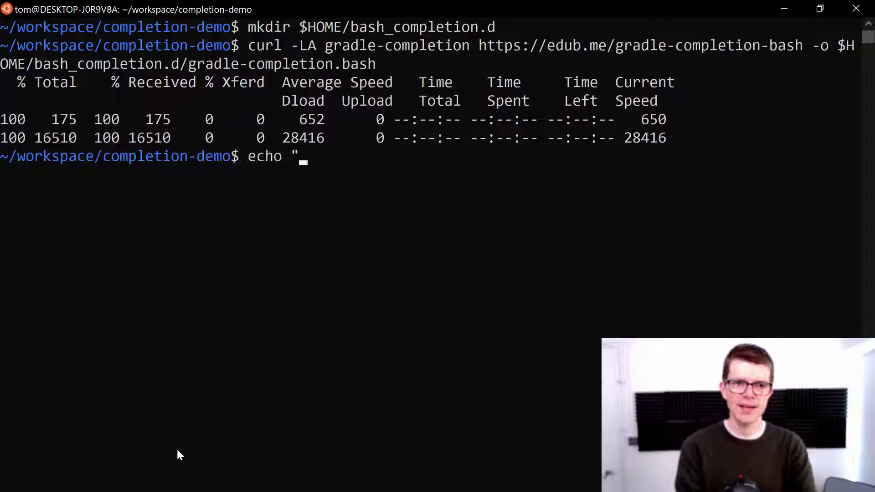
text(source $HOME/bash_completion.d/gradle-completion.bash)
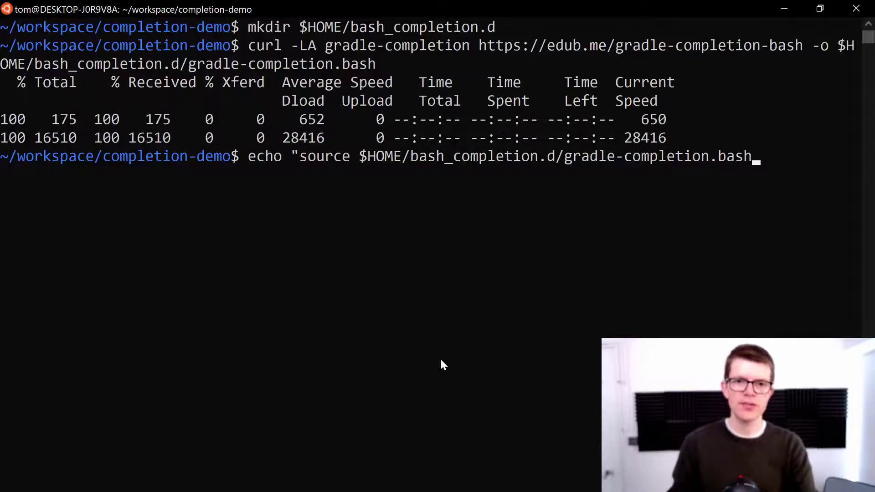
text(")
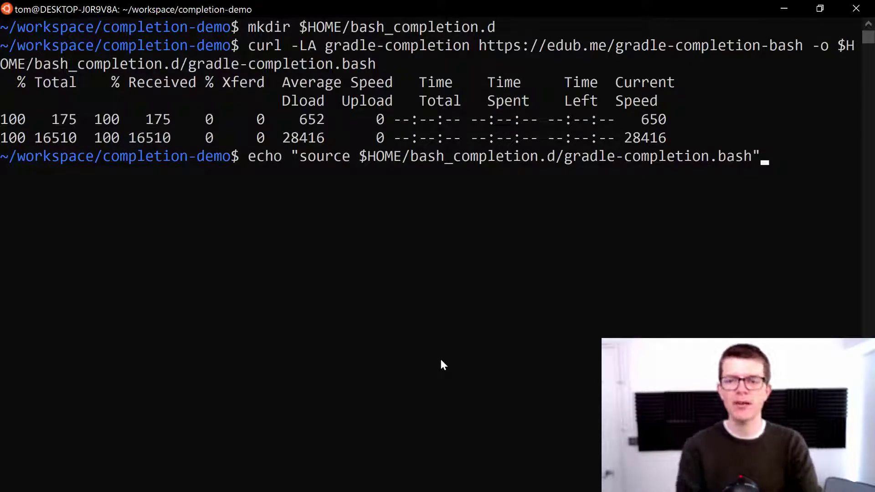
text(>>)
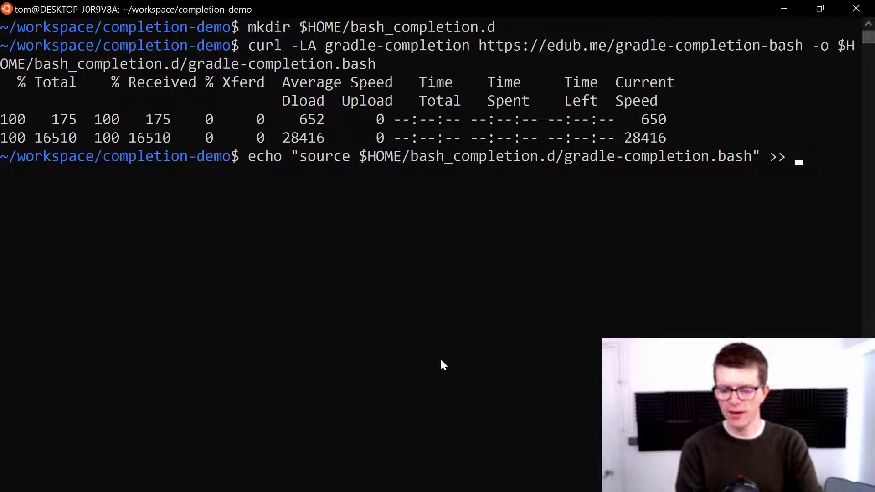
text(~/.bash)
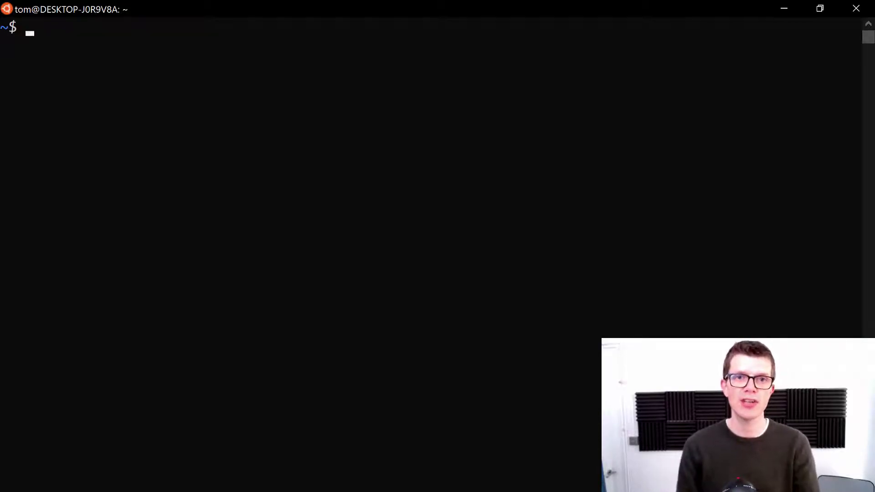
Step: Change into workspace/completion-demo and start a ./gradlew command at the prompt
text(cd workspace/)
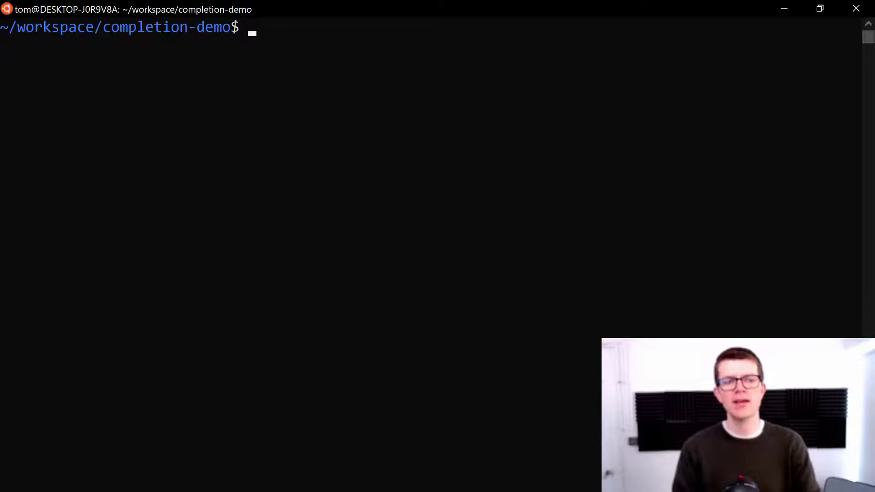
text(./gradlew)
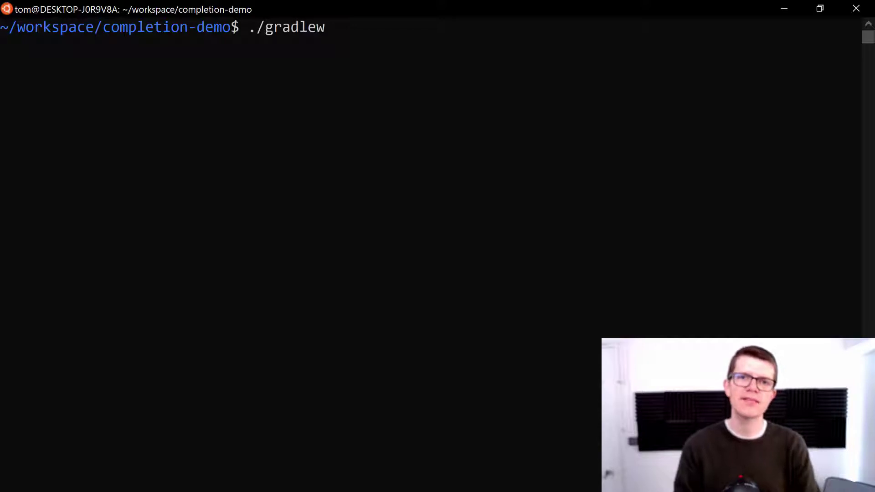
Step: Tab-complete ./gradlew cl to classes (listing classes and clean) and run the build
text(c)
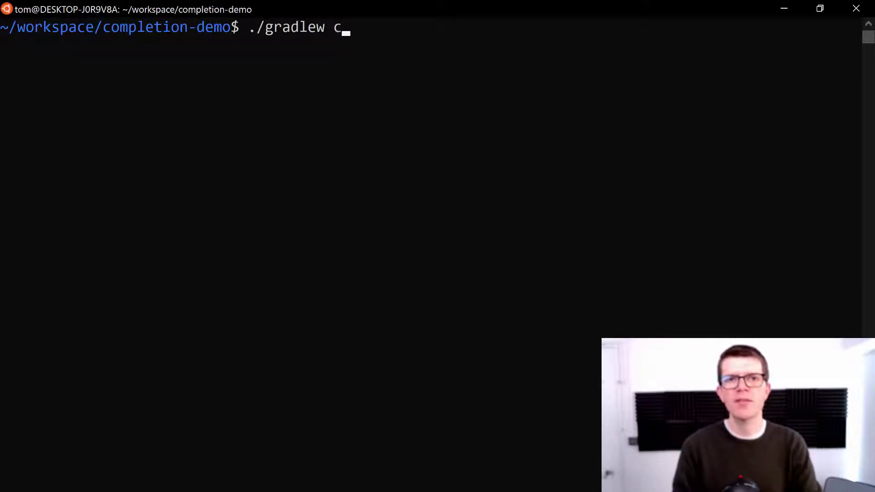
text(l)
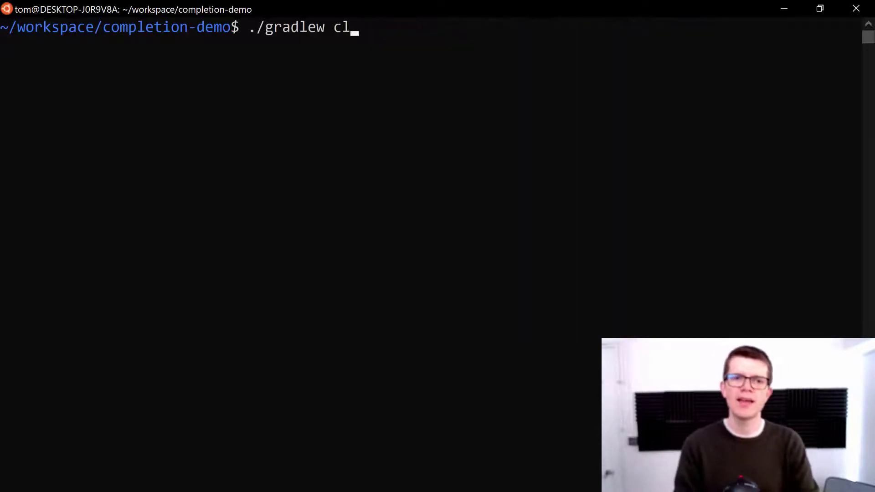
key(Tab)
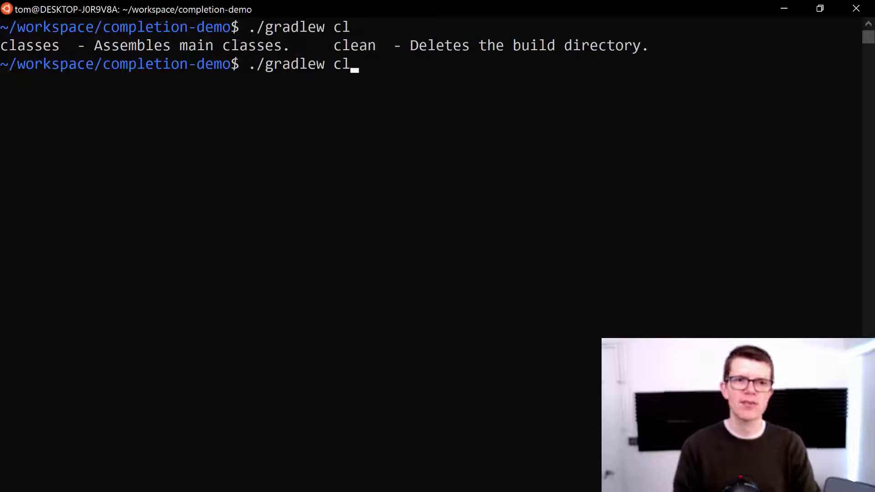
text(a)
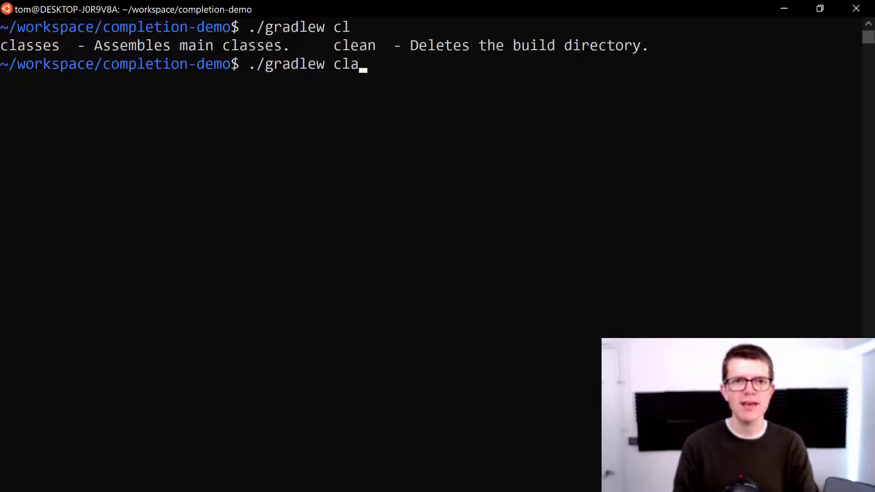
key(Tab)
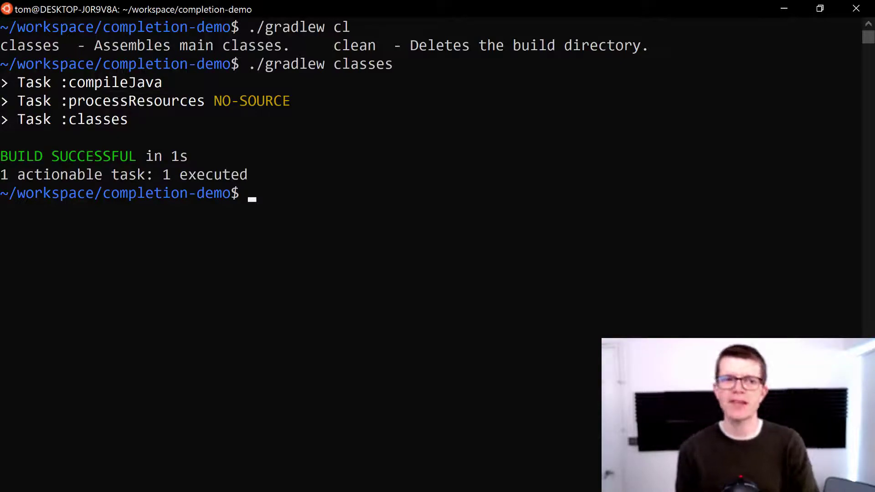
Step: Enter ./gradlew test at the fresh prompt to try completion again
text(./)
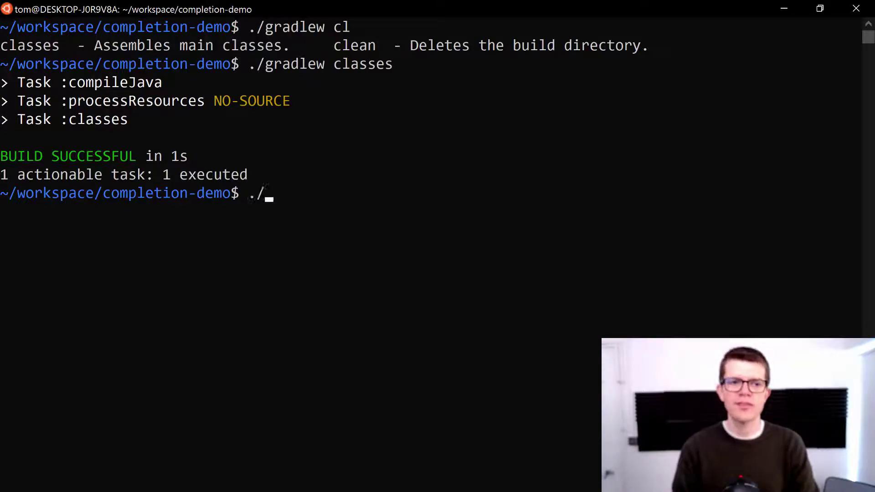
text(gradlew)
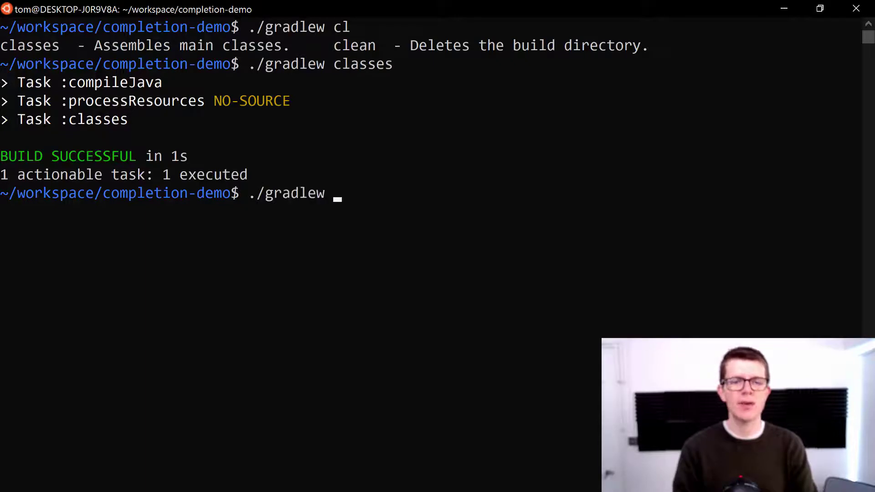
text(te)
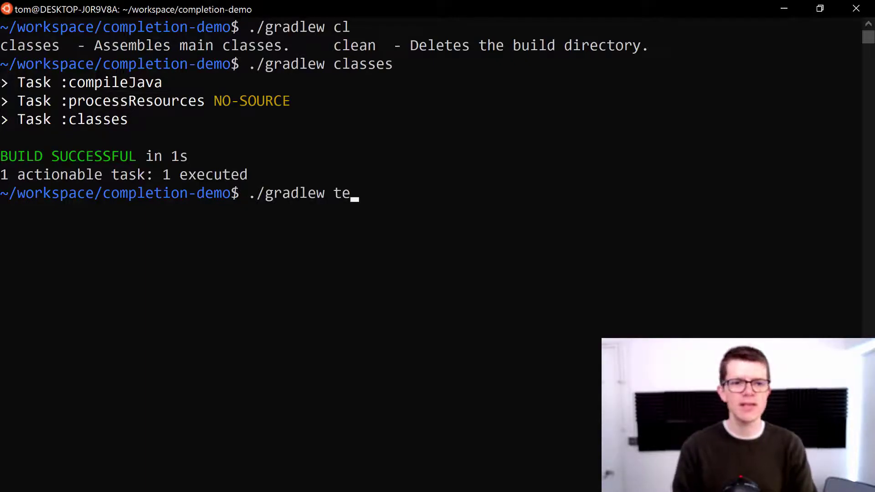
text(st)
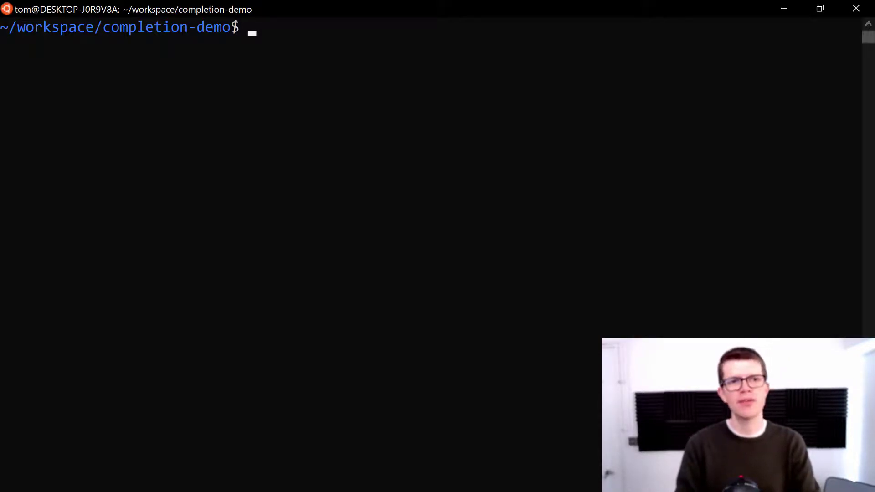
text(./gradlew --i)
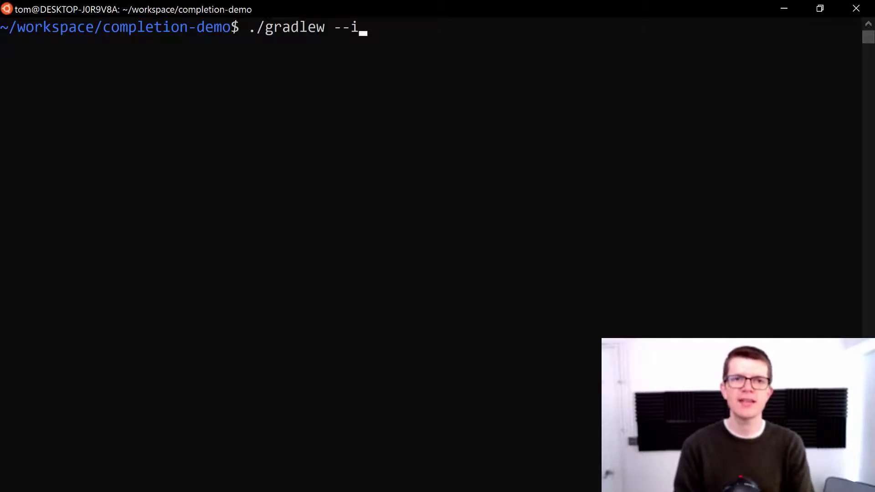
text(n)
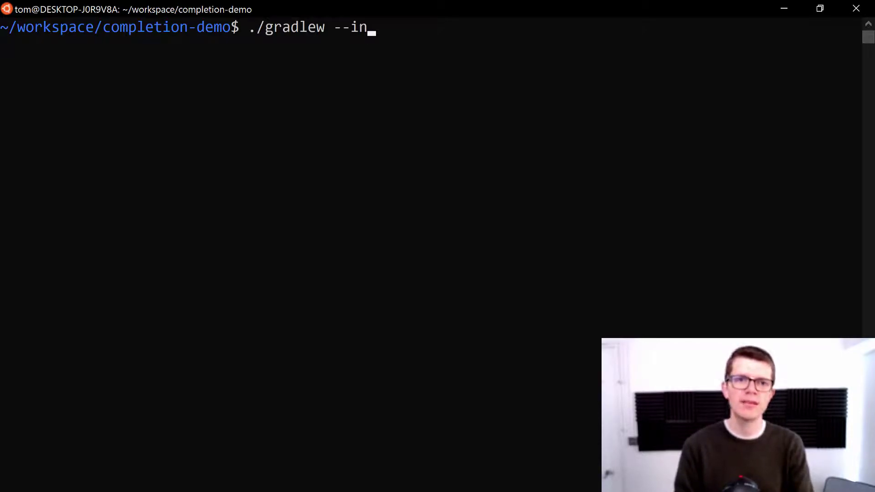
key(Tab)
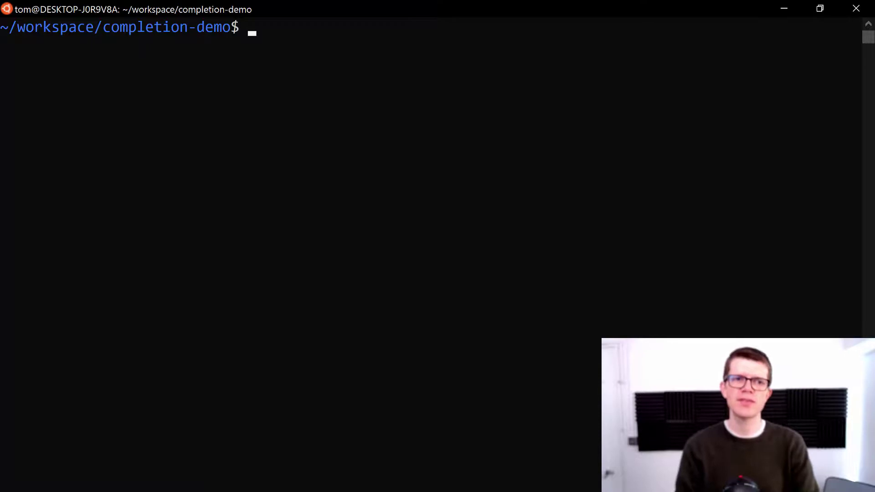
Step: Tab-list the -Dorg.gradle. properties for ./gradlew assemble and set -Dorg.gradle.console=pl
text(./)
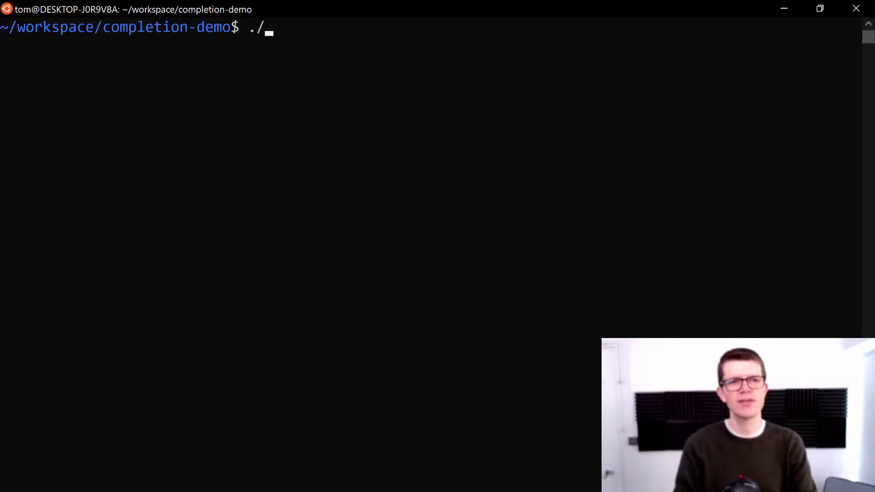
text(gradlew assem)
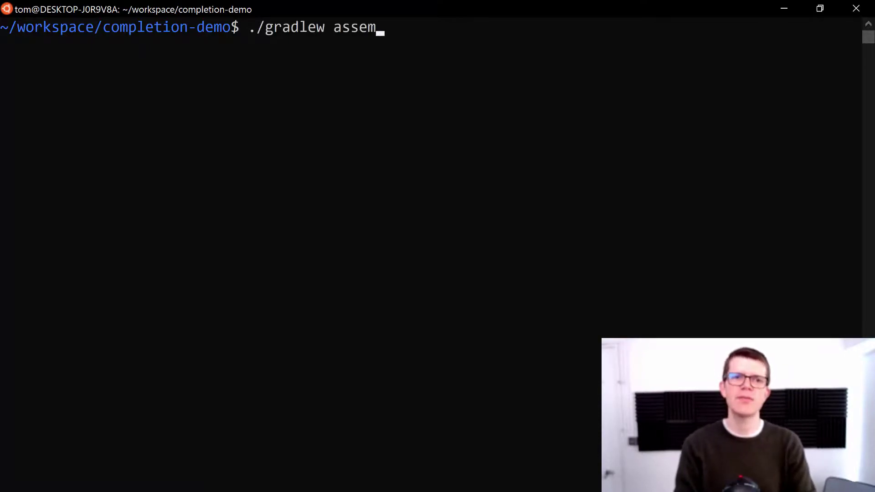
text(ble -D)
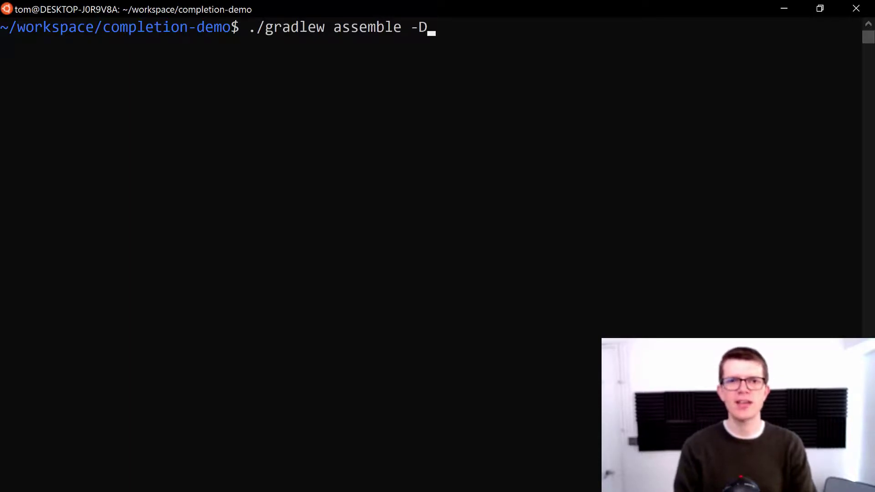
text(org.gradle)
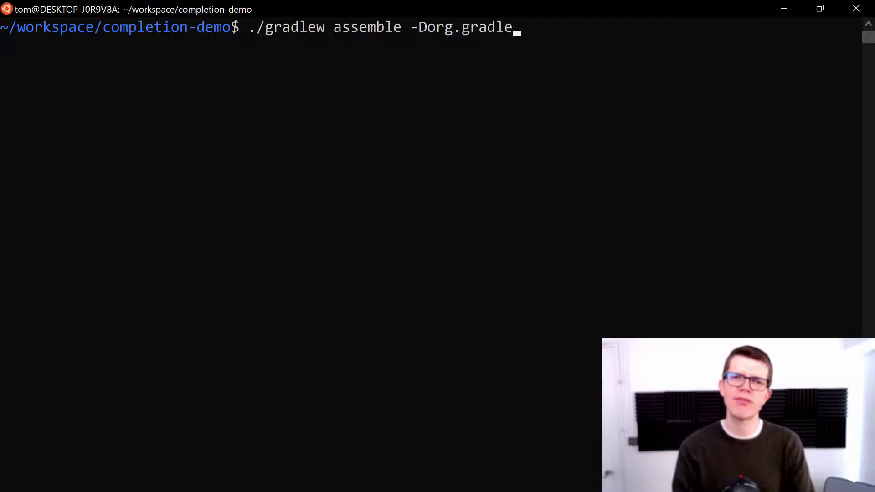
text(.)
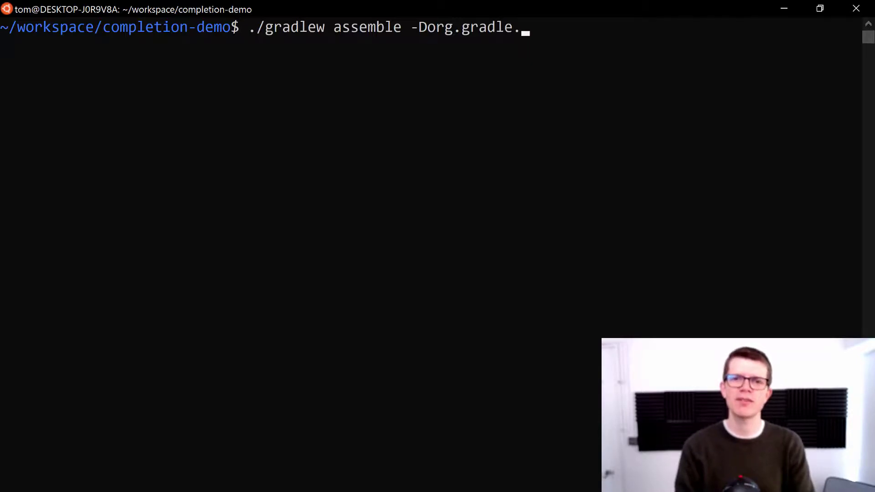
key(Tab)
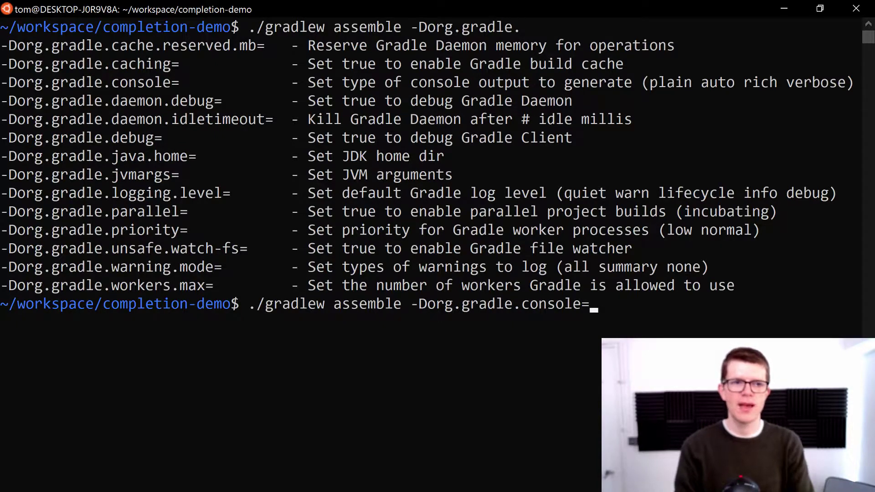
text(pl)
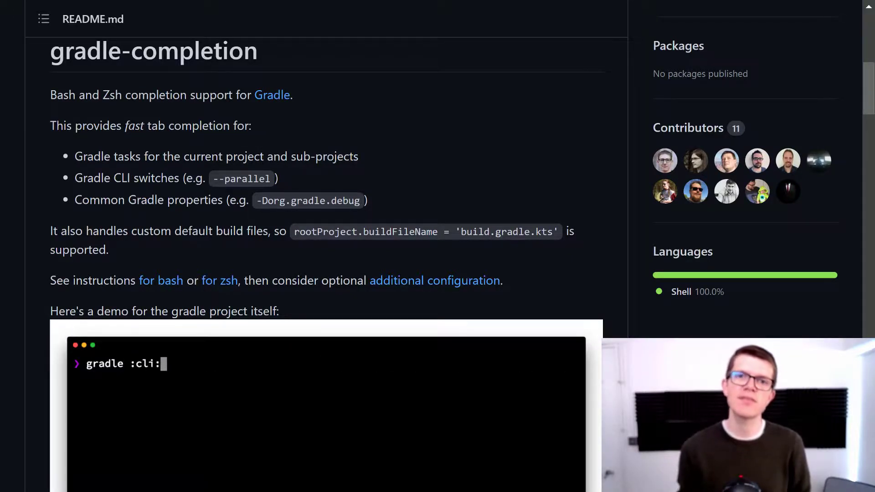
Step: Show the README demo typing gradle test with a -Dorg.gradle.l property completion
text(test)
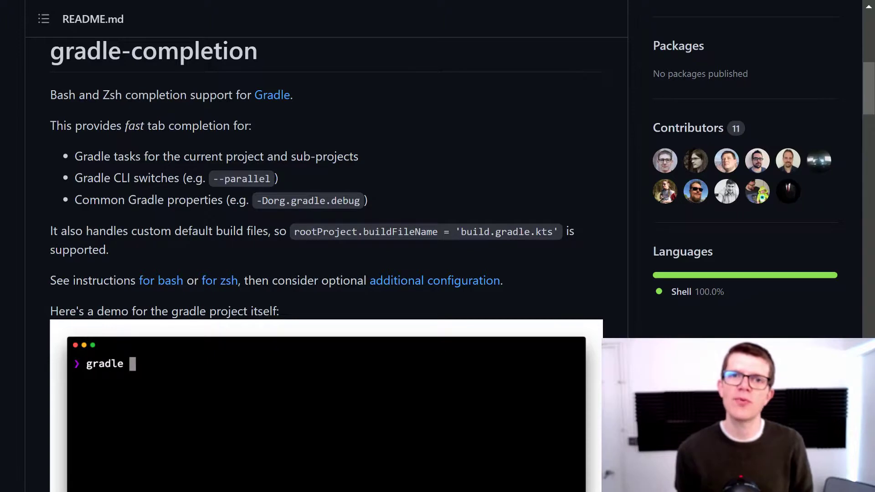
text(-Dorg.gradle.l)
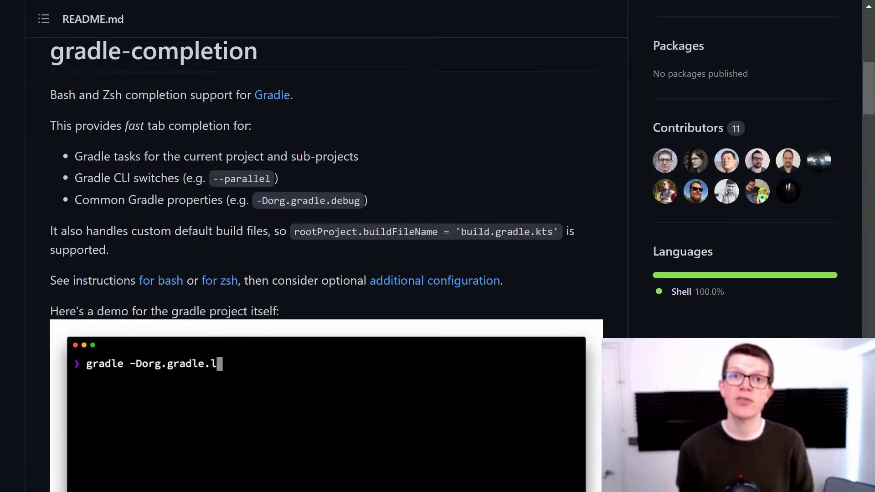